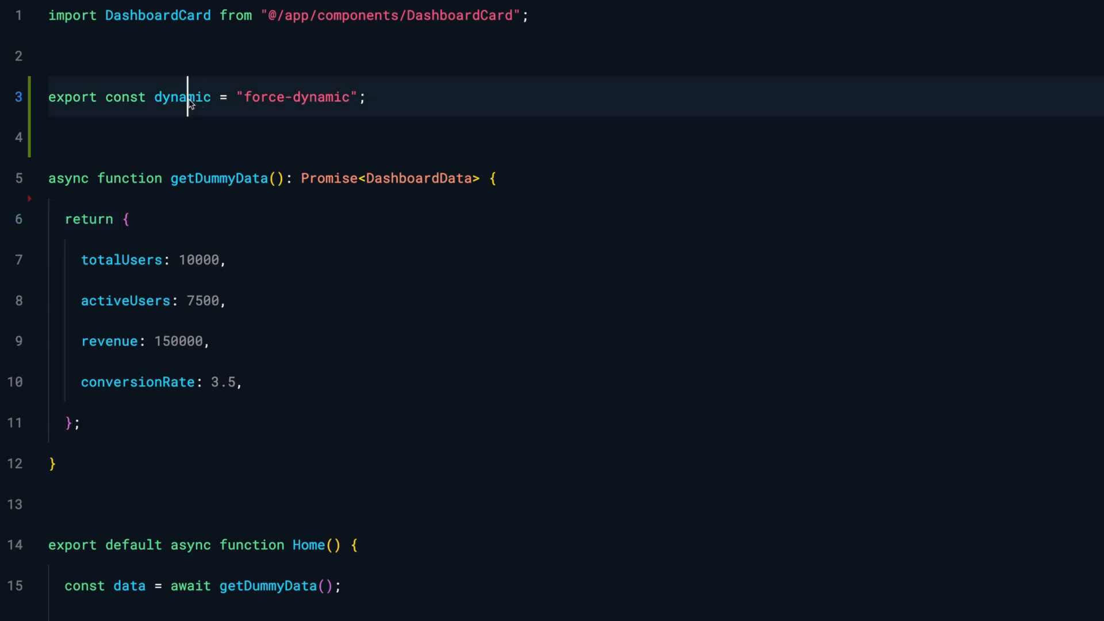
Add 'export const revalidate = 0;' below the force-dynamic export in page.tsx.
double_click(182, 97)
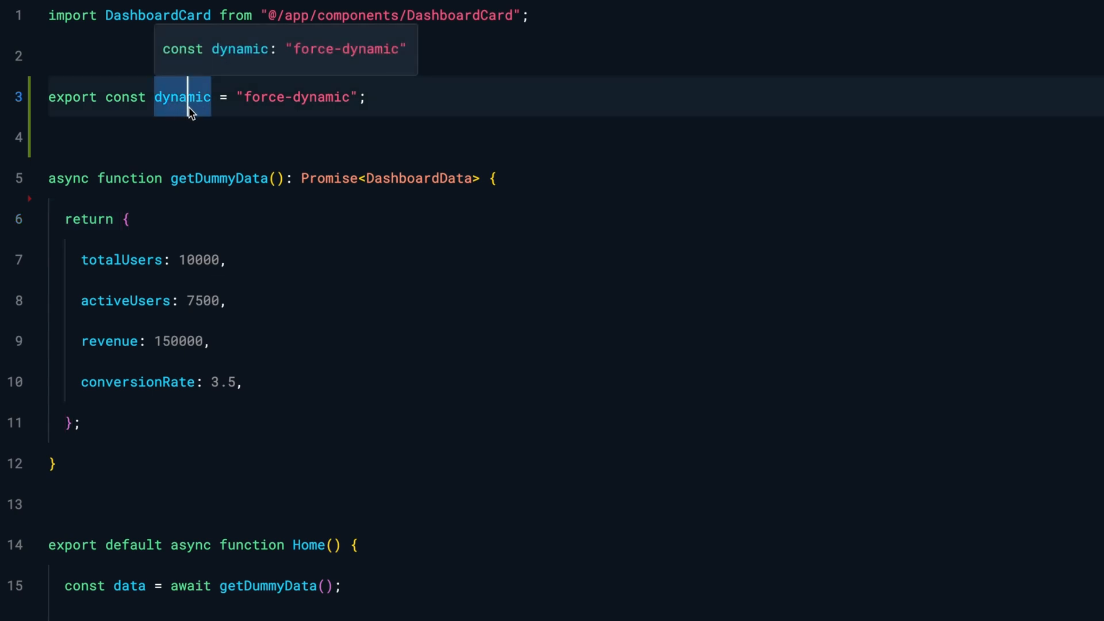
mouse_move(392, 109)
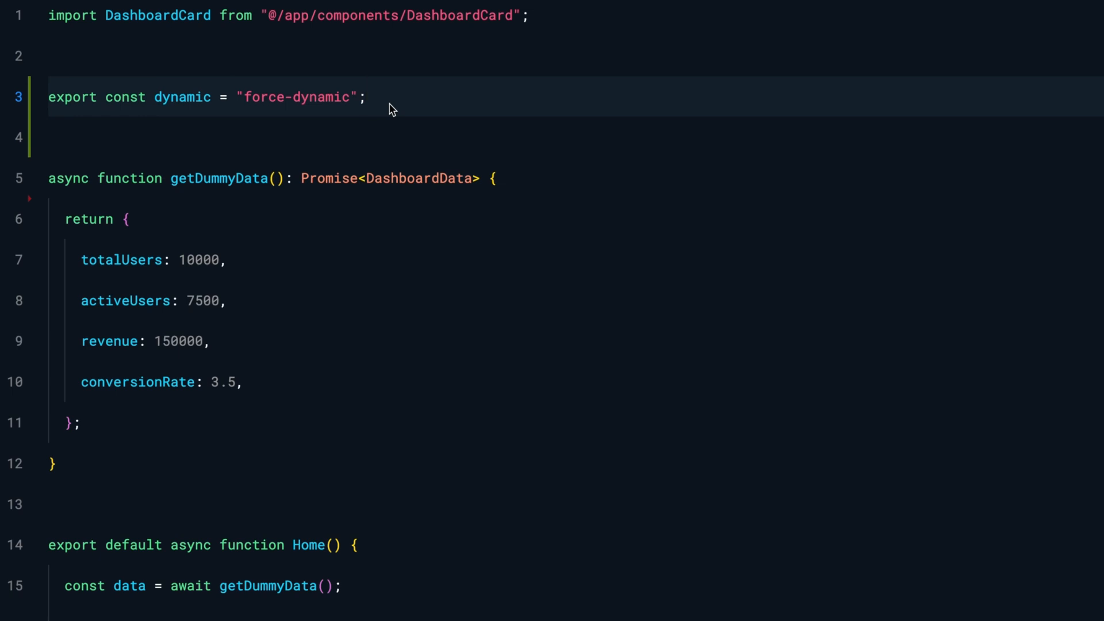
left_click(367, 97)
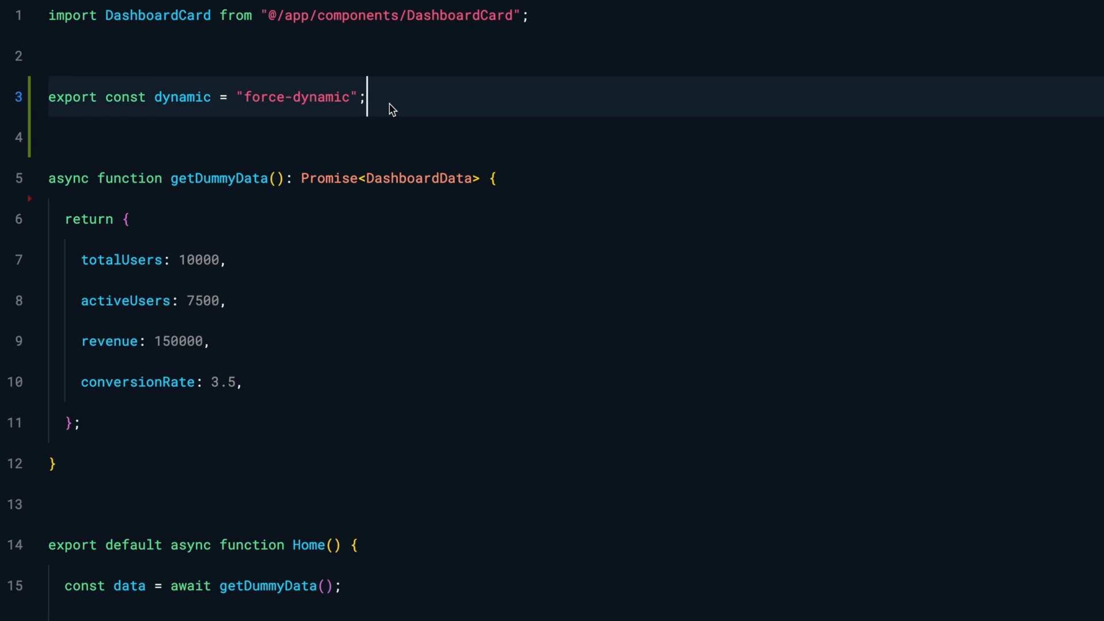
type("export const revalidate = 0;")
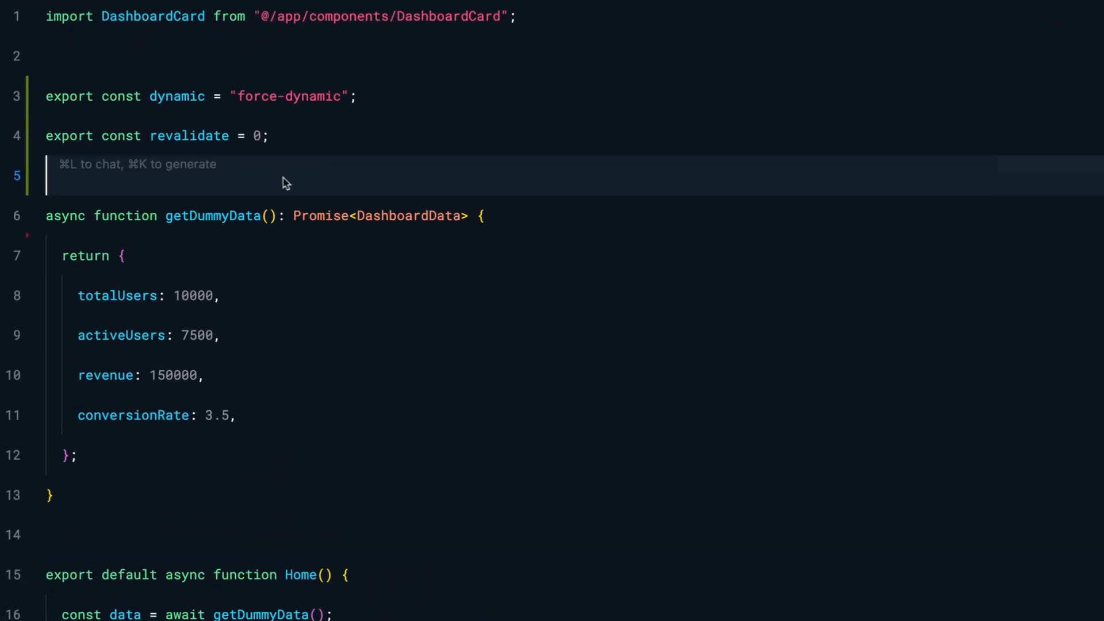
double_click(190, 135)
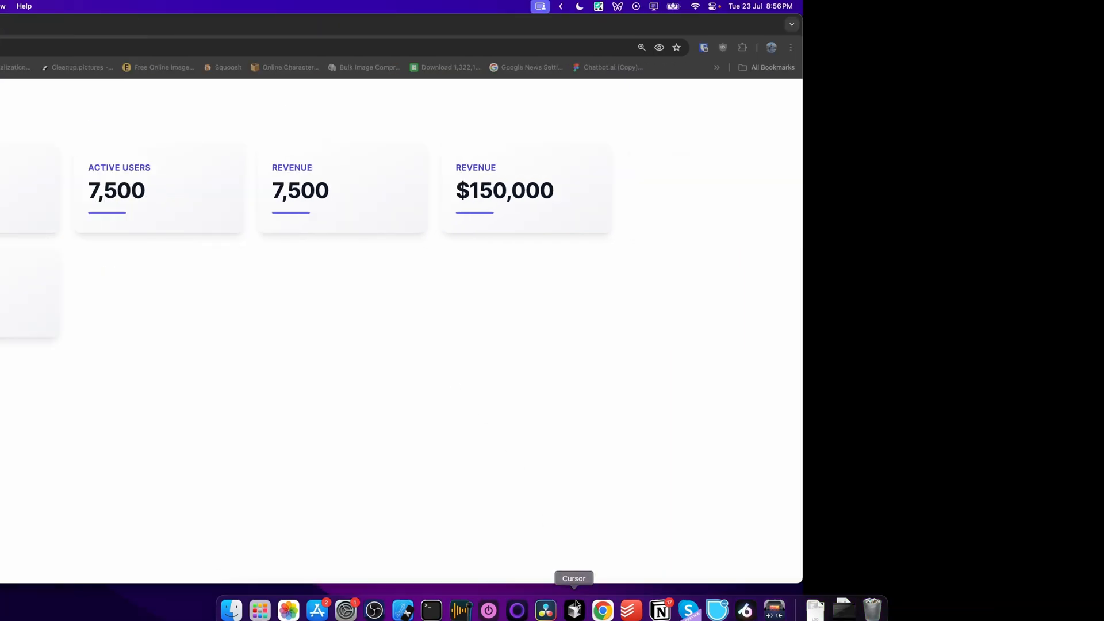
Return to Cursor and scroll through page.tsx to check getDummyData.
left_click(573, 609)
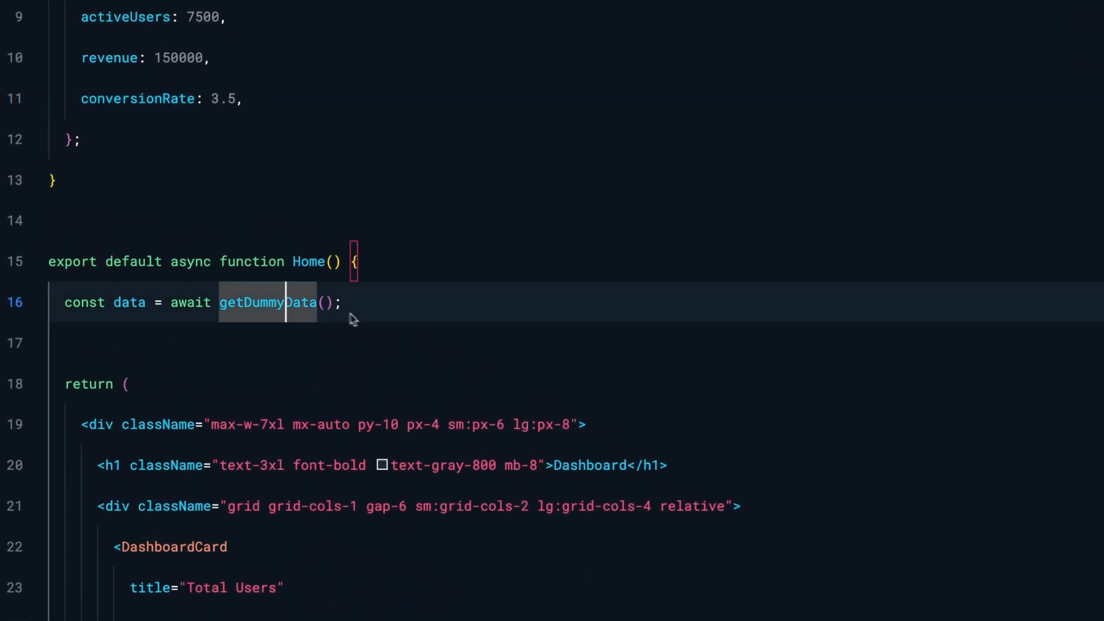
scroll("down", 3)
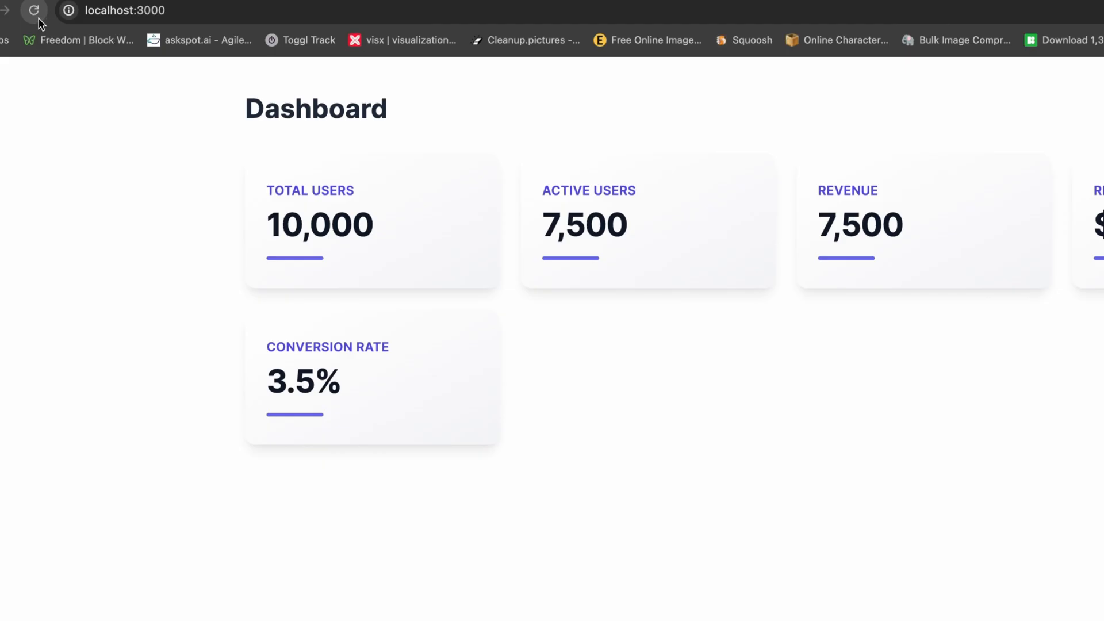
mouse_move(248, 118)
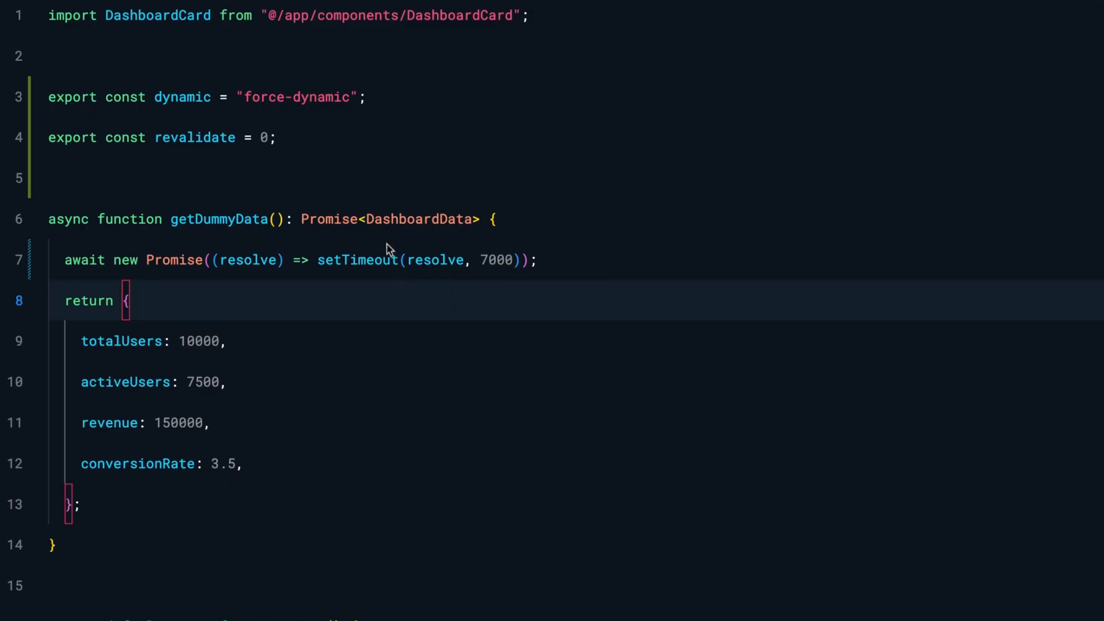
mouse_move(260, 303)
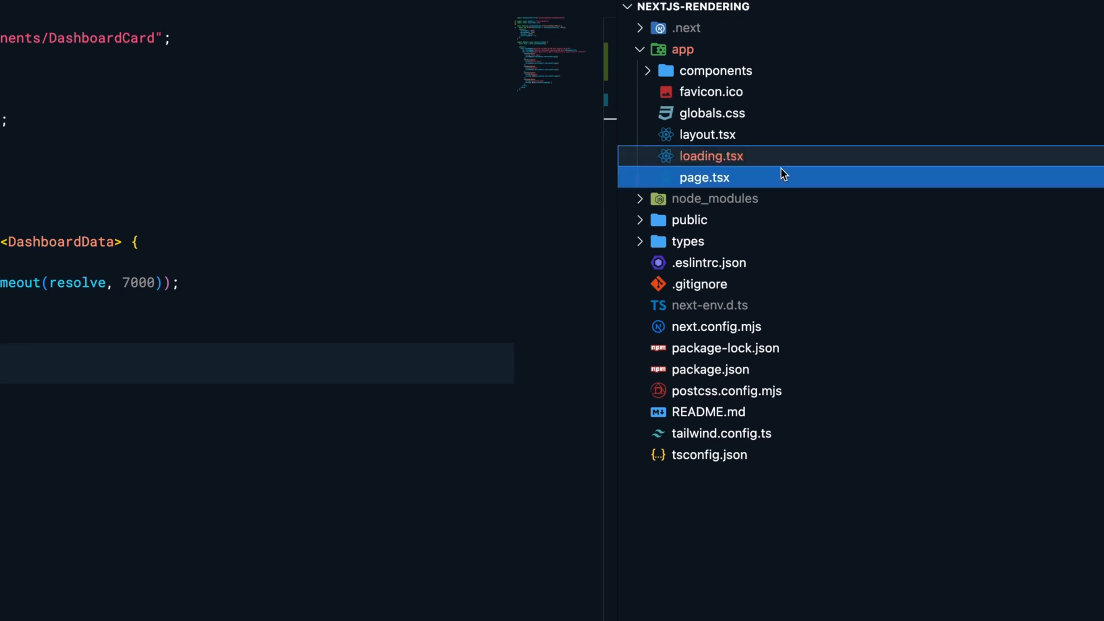
Reload the localhost:3000 dashboard to see the Loading... spinner appear.
left_click(712, 156)
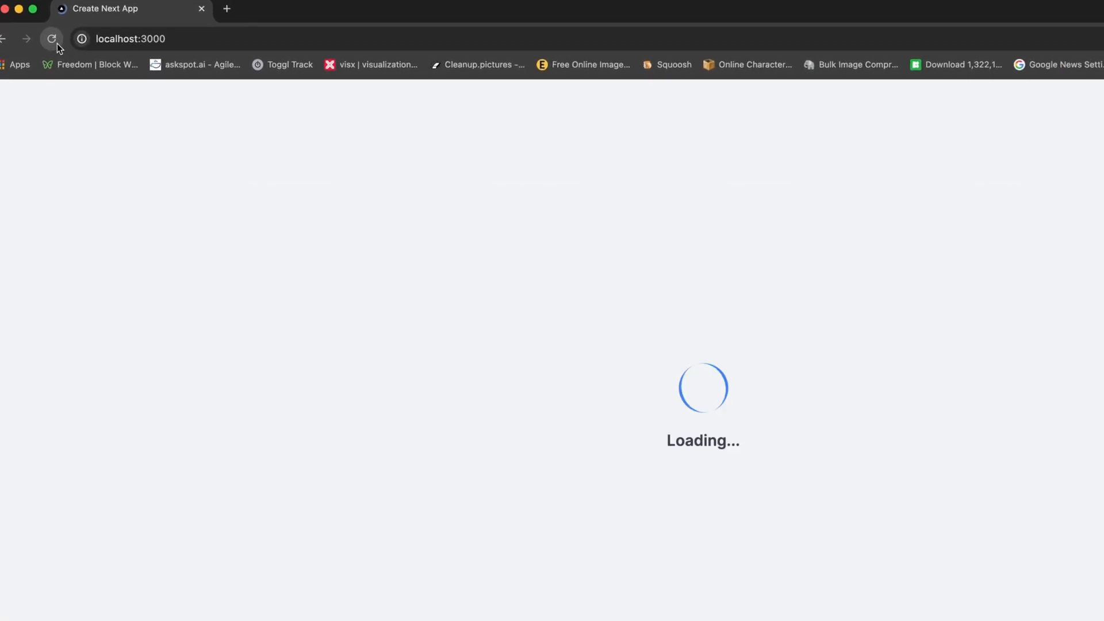
left_click(51, 38)
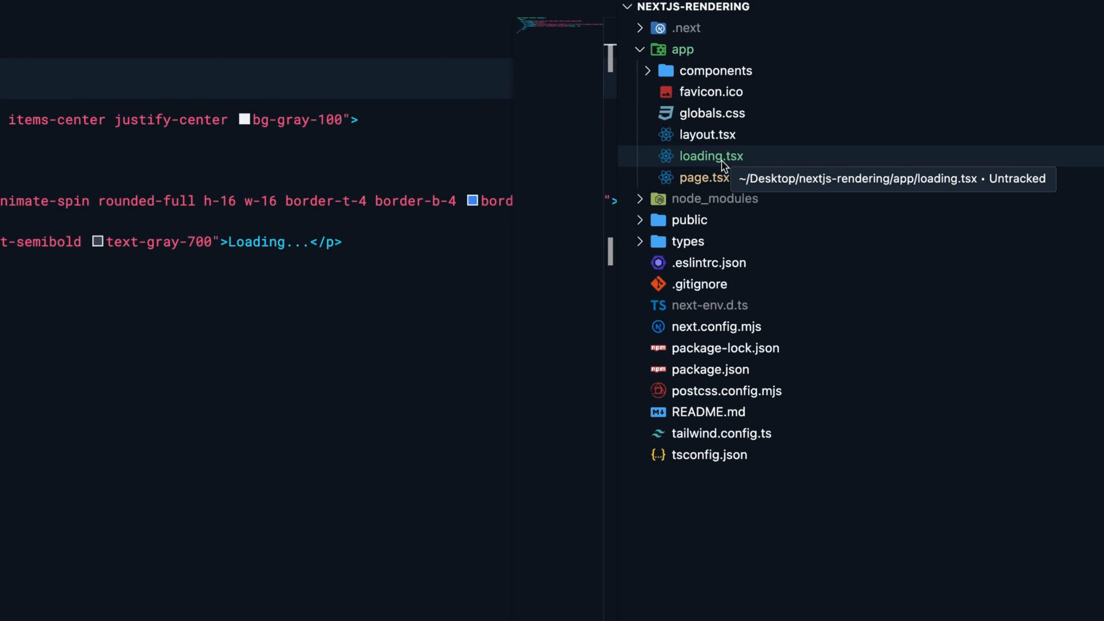
mouse_move(722, 163)
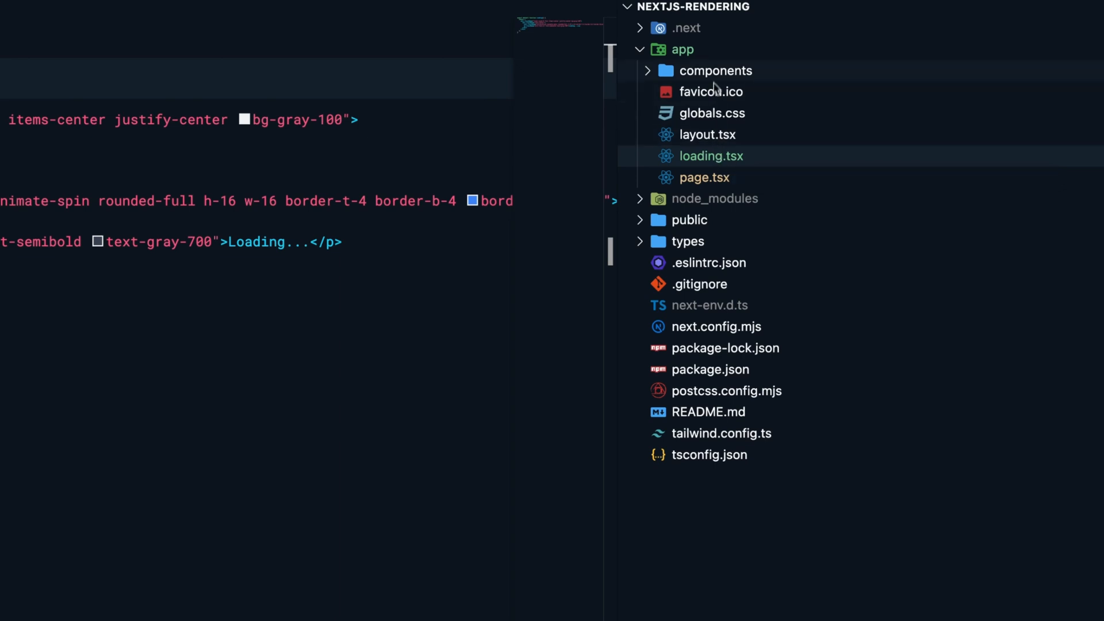
mouse_move(711, 156)
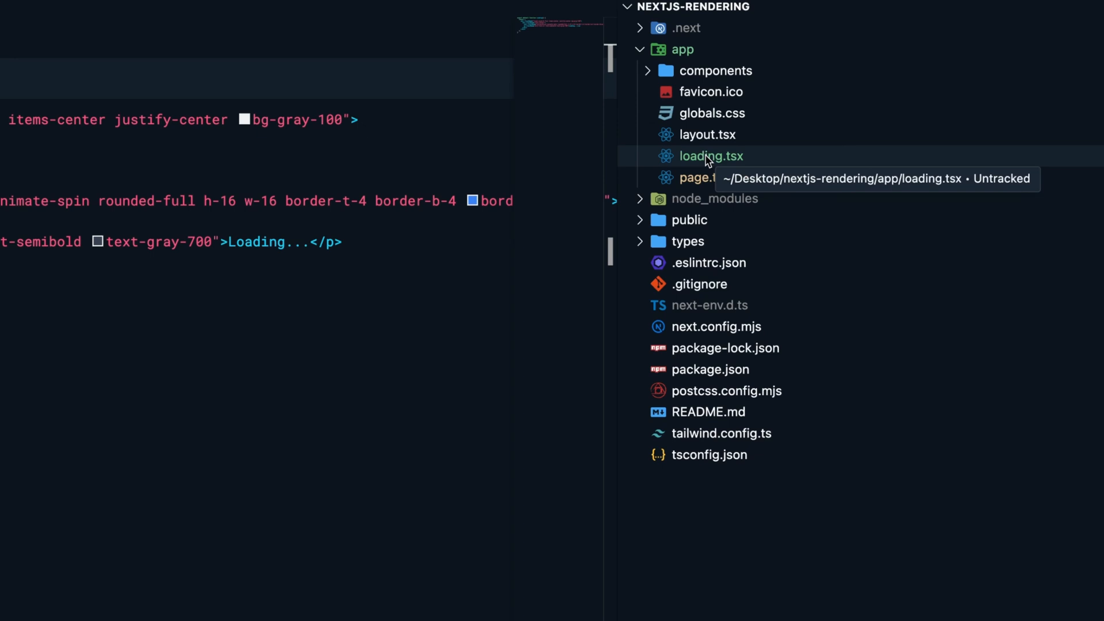
Pick an action from the app folder's context menu in the Explorer.
right_click(682, 49)
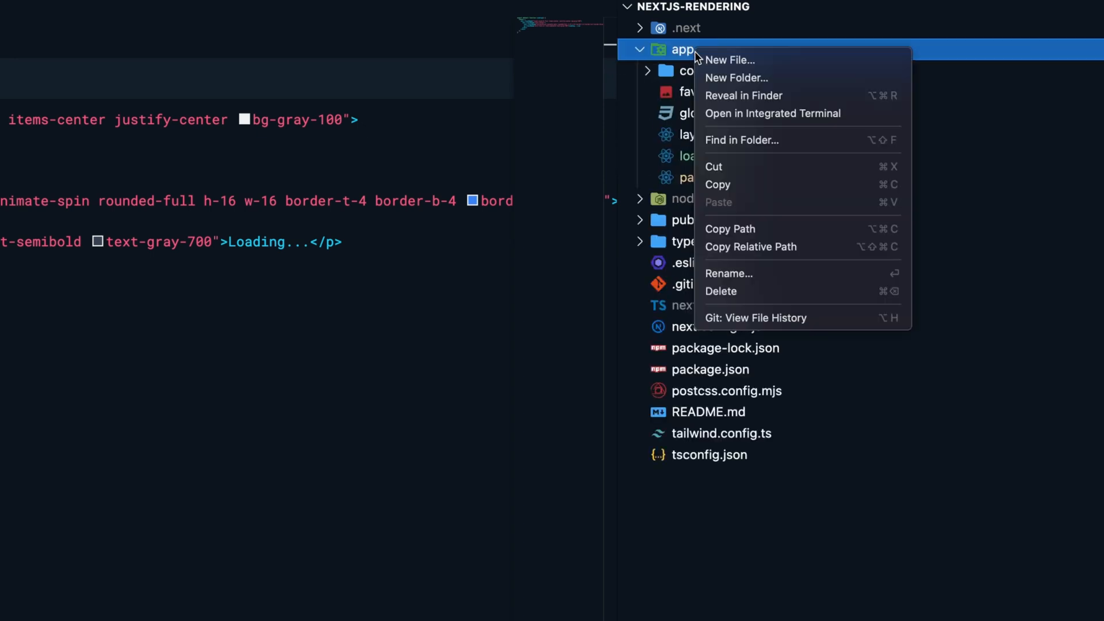
left_click(736, 77)
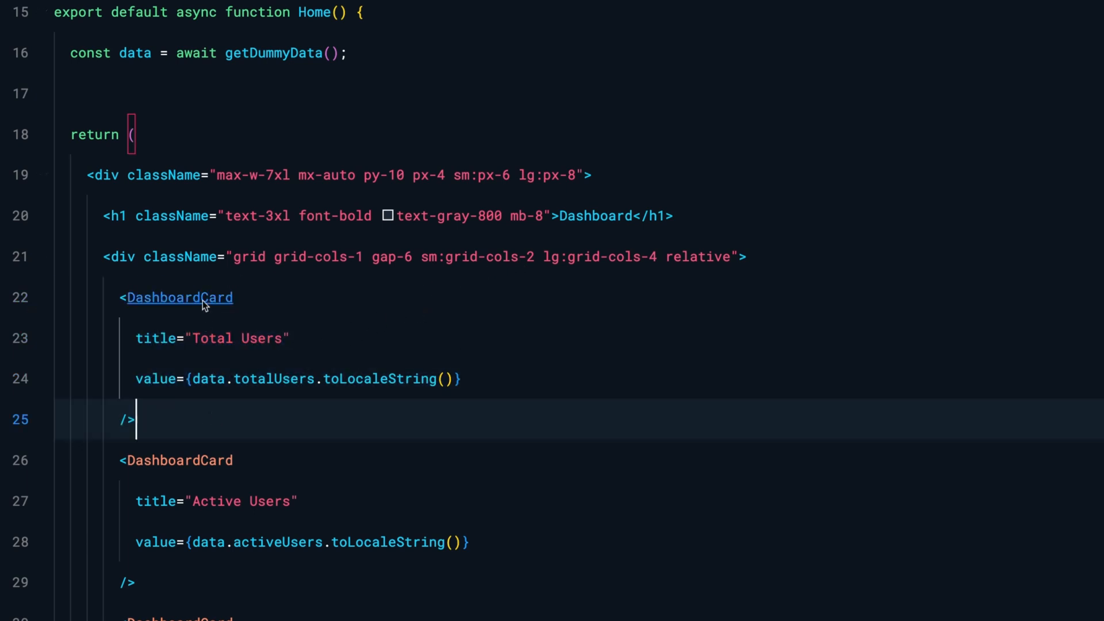
Switch to Chrome and reload the localhost dashboard page.
left_click(179, 297)
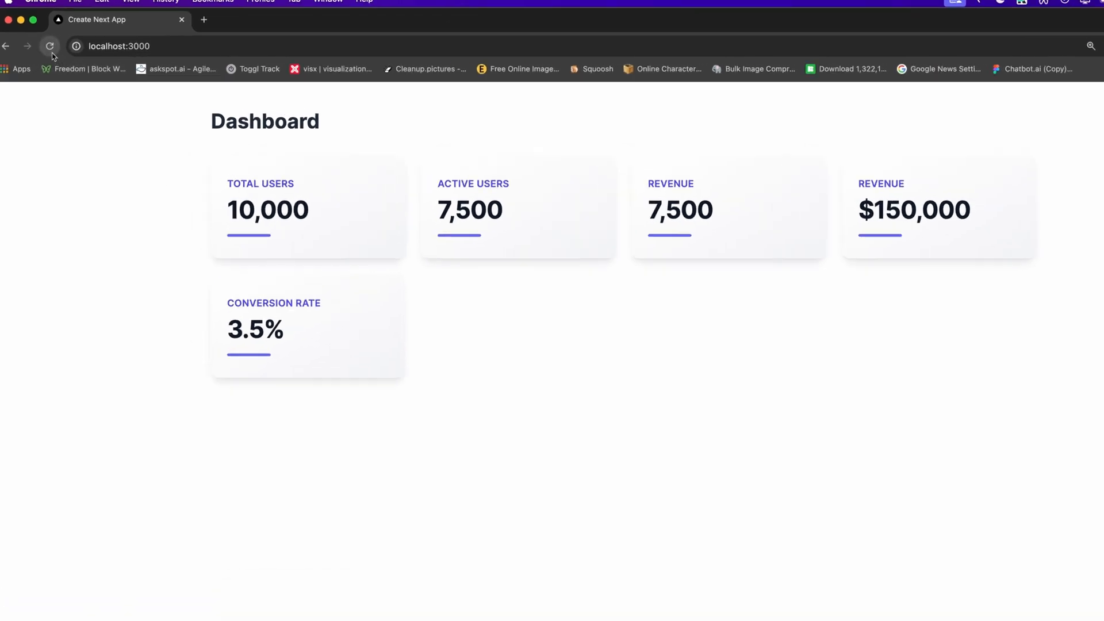
left_click(49, 46)
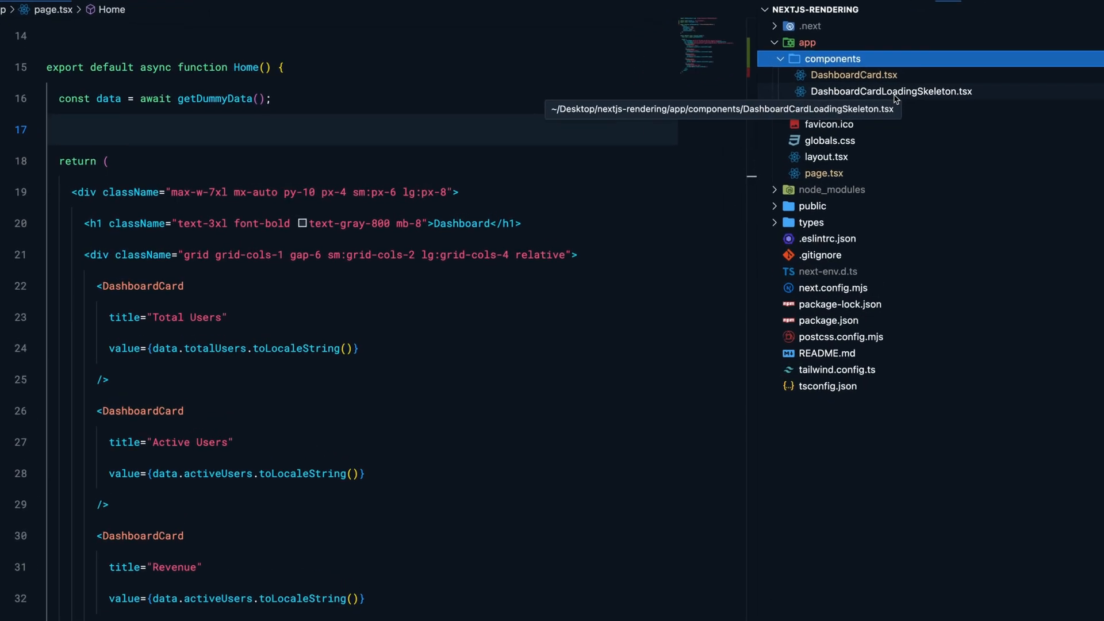
Check DashboardCardLoadingSkeleton.tsx, then start importing Suspense in page.tsx.
left_click(892, 91)
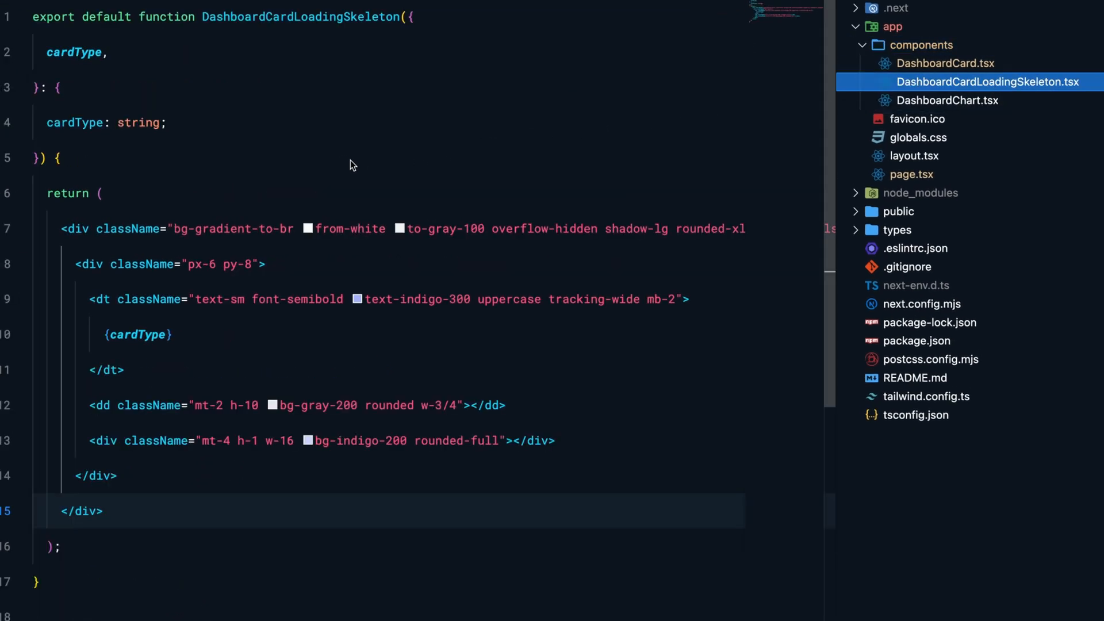
left_click(910, 173)
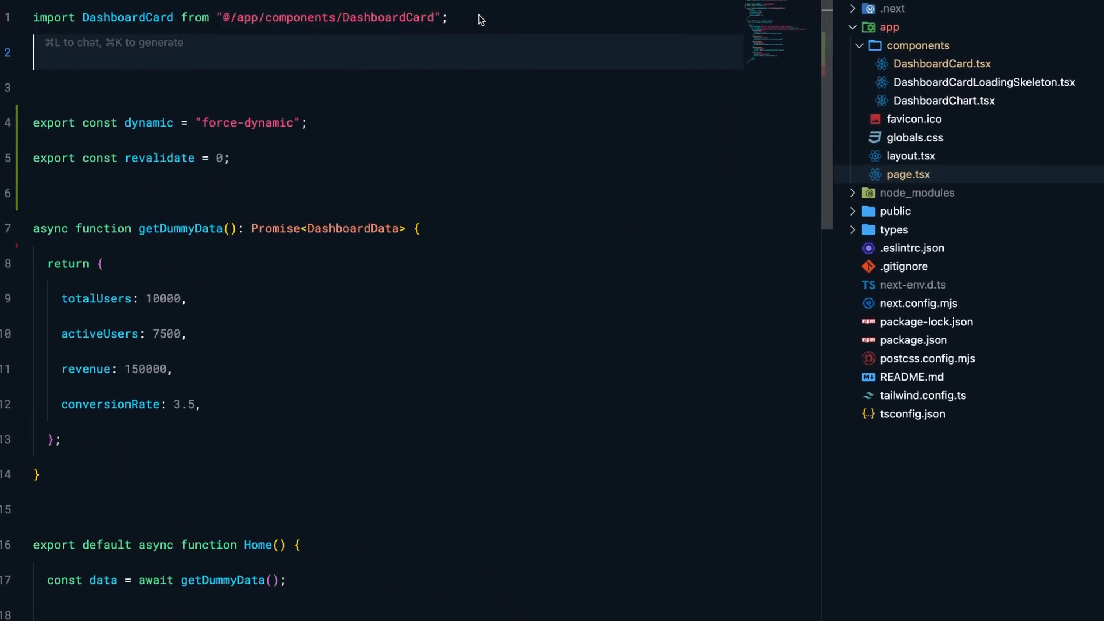
type("import { S")
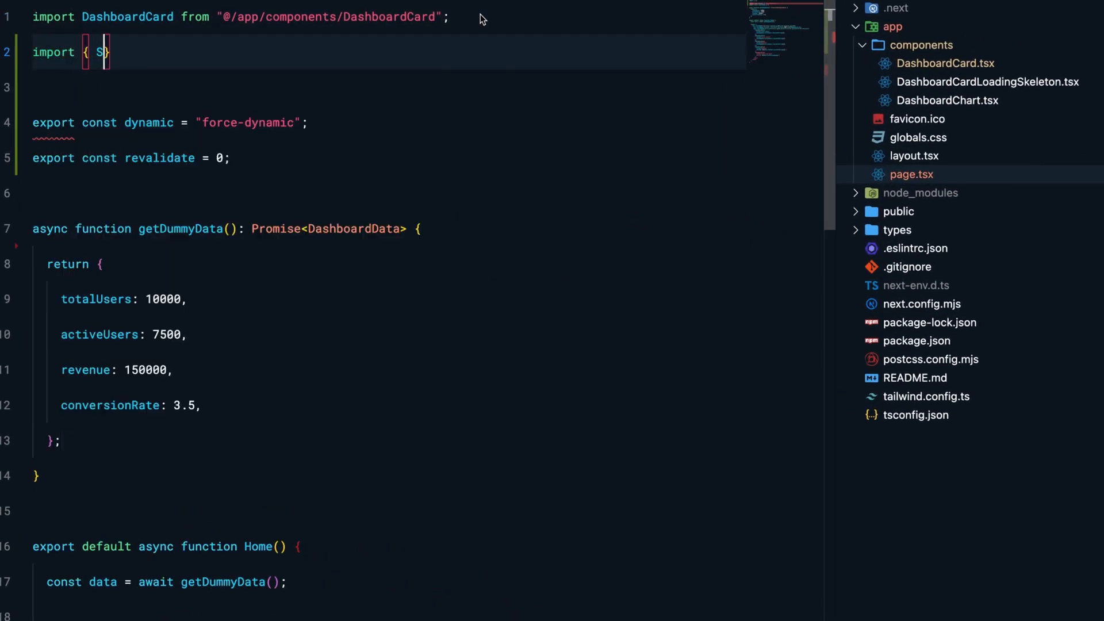
Select the Total Users DashboardCard element in page.tsx for wrapping in Suspense.
scroll("down", 3)
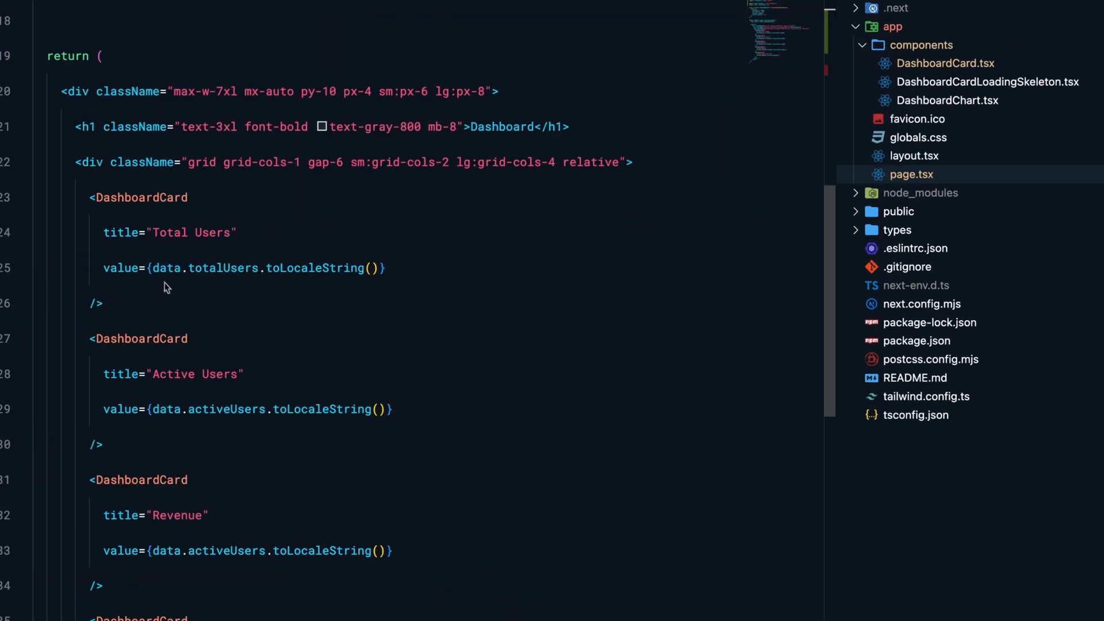
double_click(141, 197)
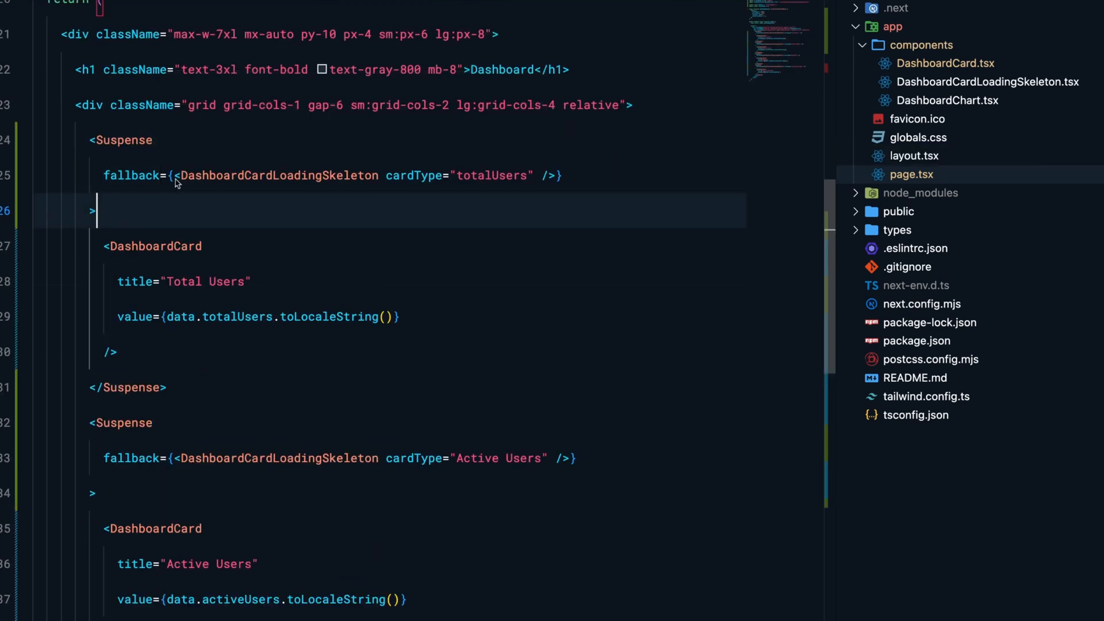
double_click(237, 316)
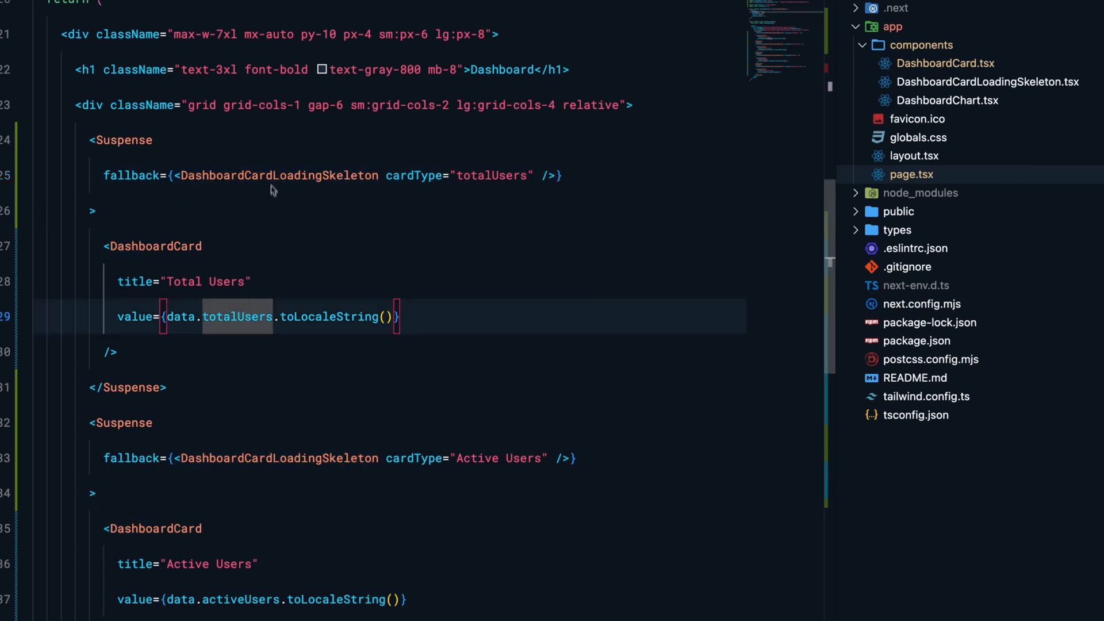
left_click_drag(104, 245, 116, 352)
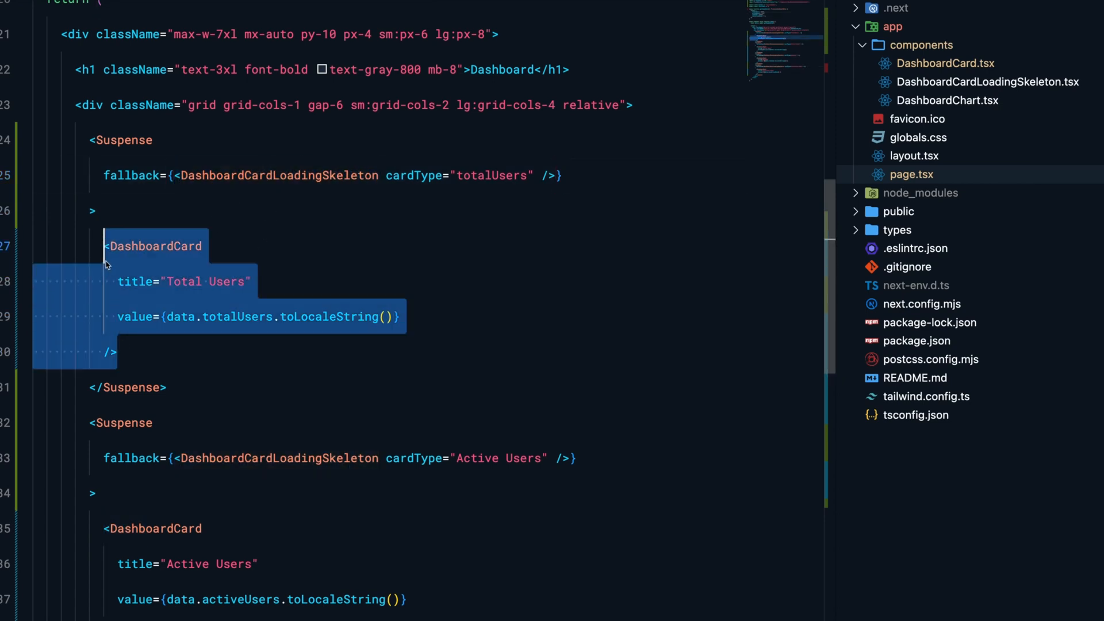
left_click(189, 210)
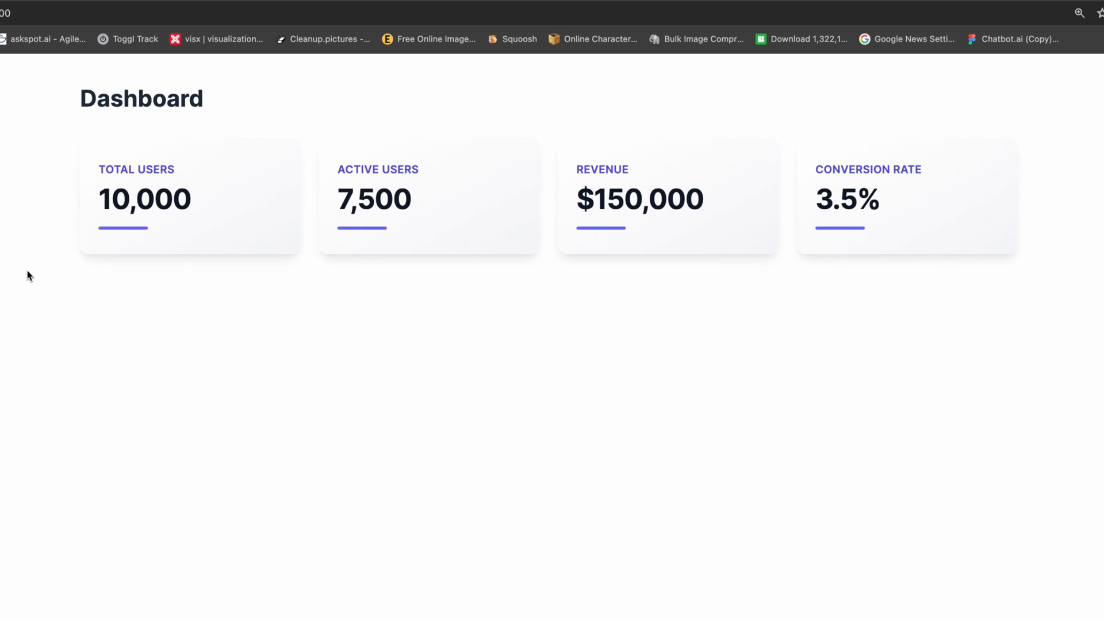
mouse_move(29, 237)
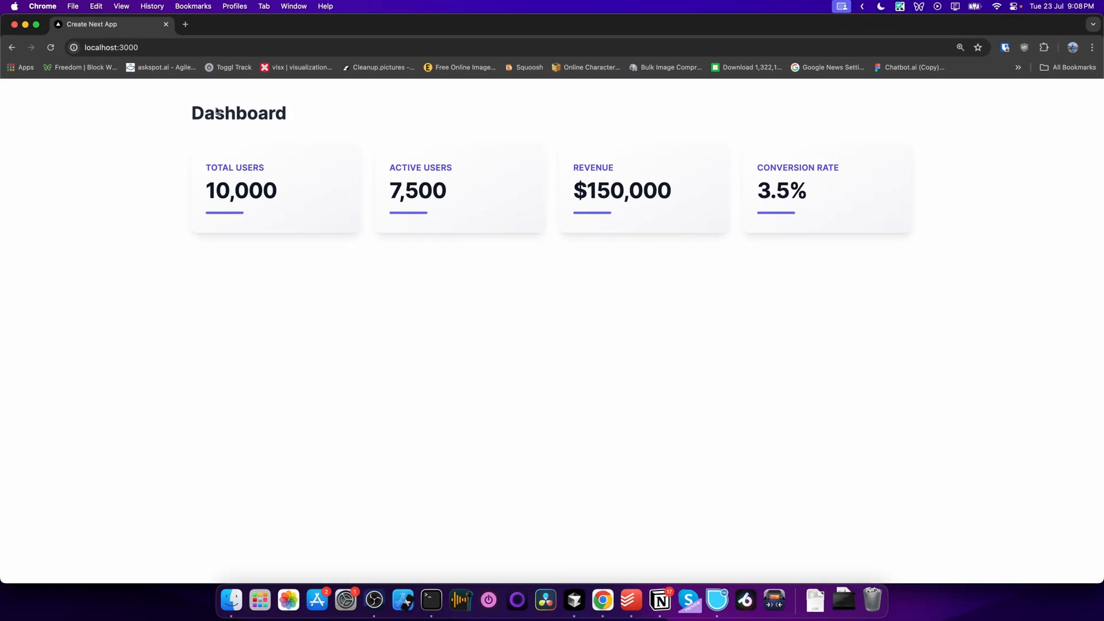
mouse_move(94, 97)
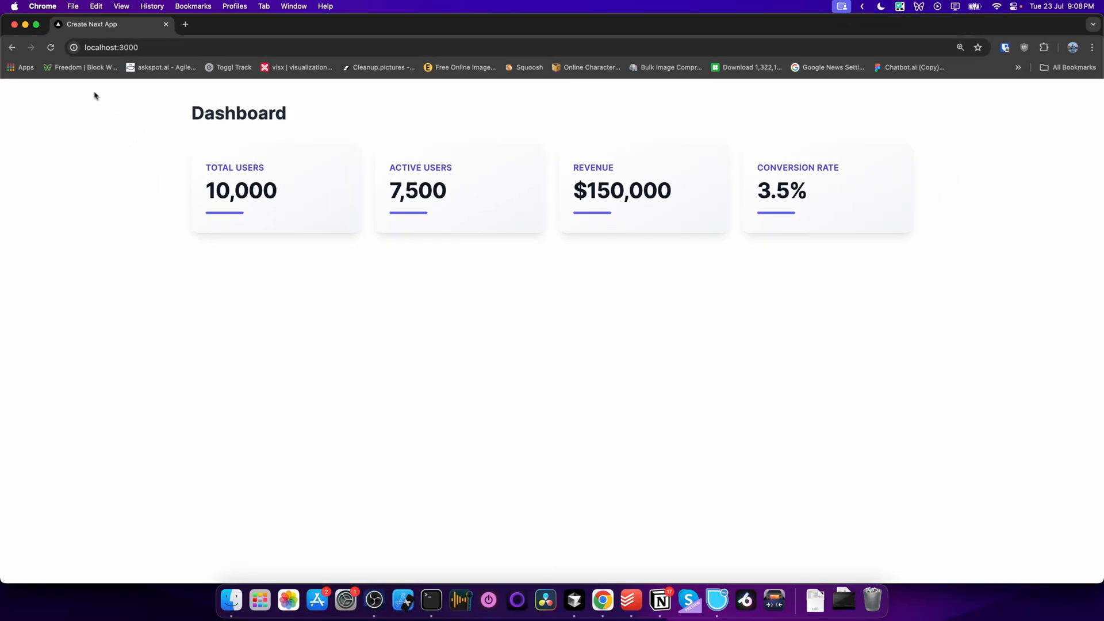
mouse_move(50, 48)
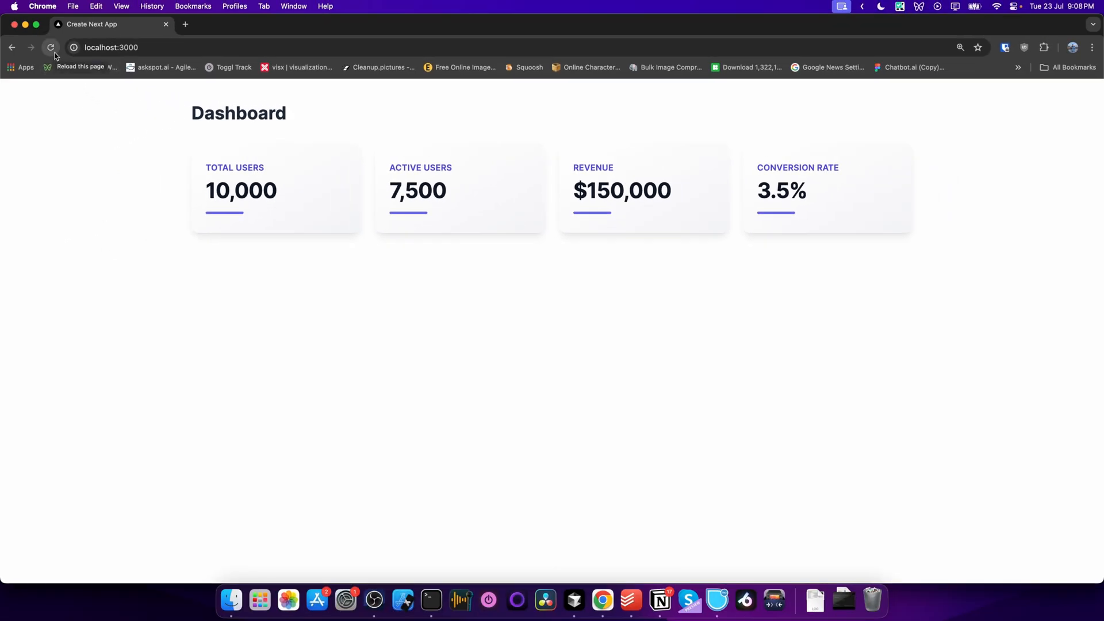
Reload the four-card dashboard and open a new tab for localhost:3000.
left_click(141, 48)
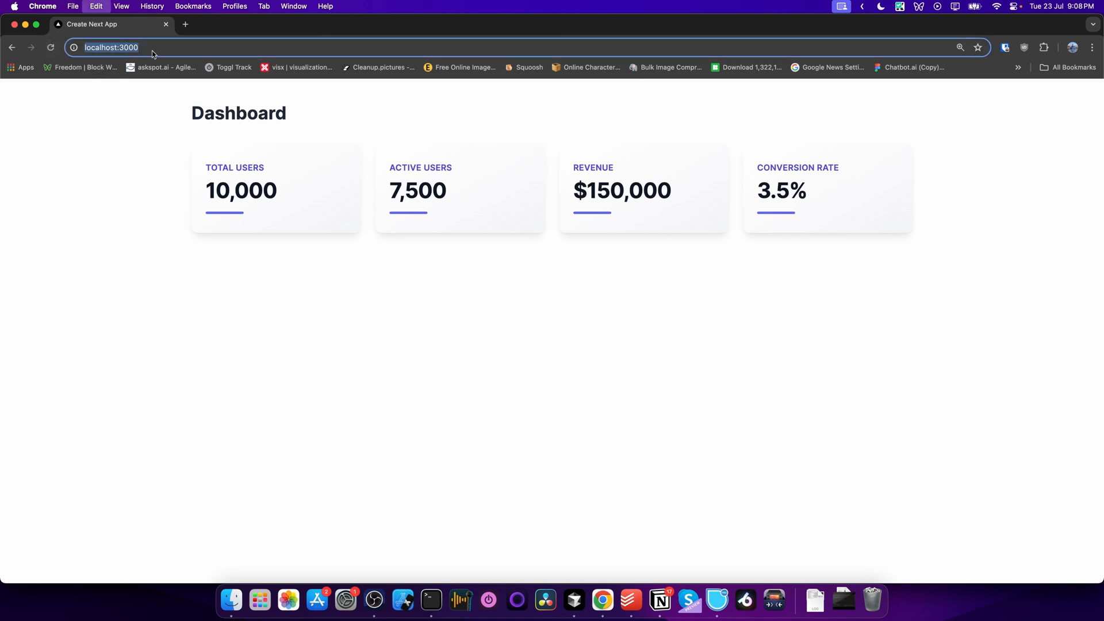
left_click(185, 24)
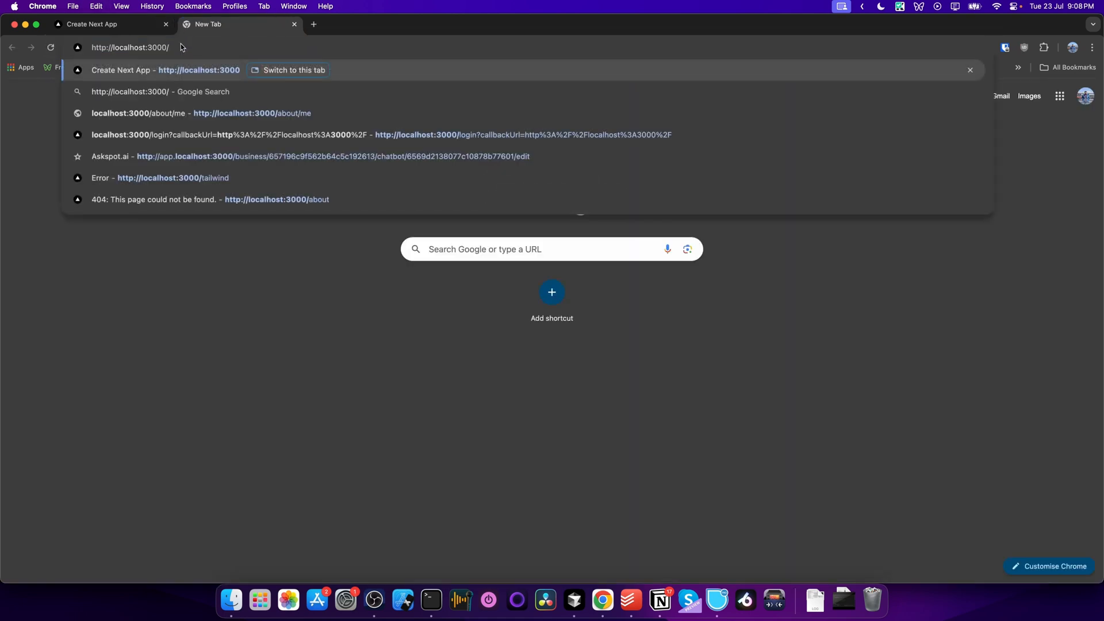